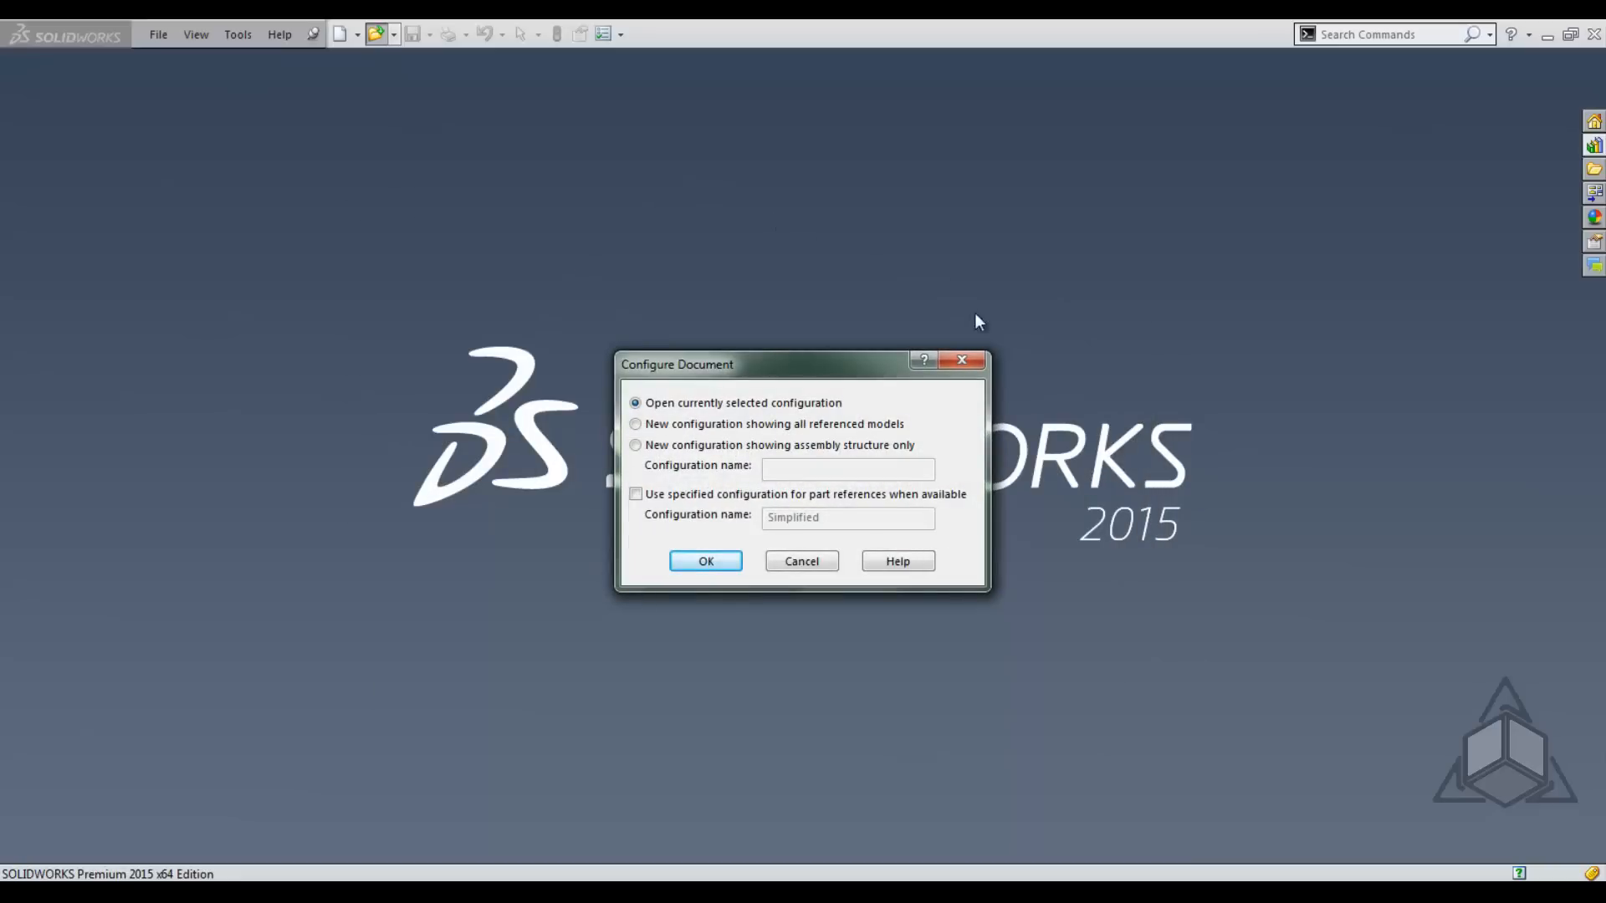
Enable 'Use specified configuration for part references when available', then open the Burner Plate assembly
{"action": "left_click", "coordinate": [635, 494]}
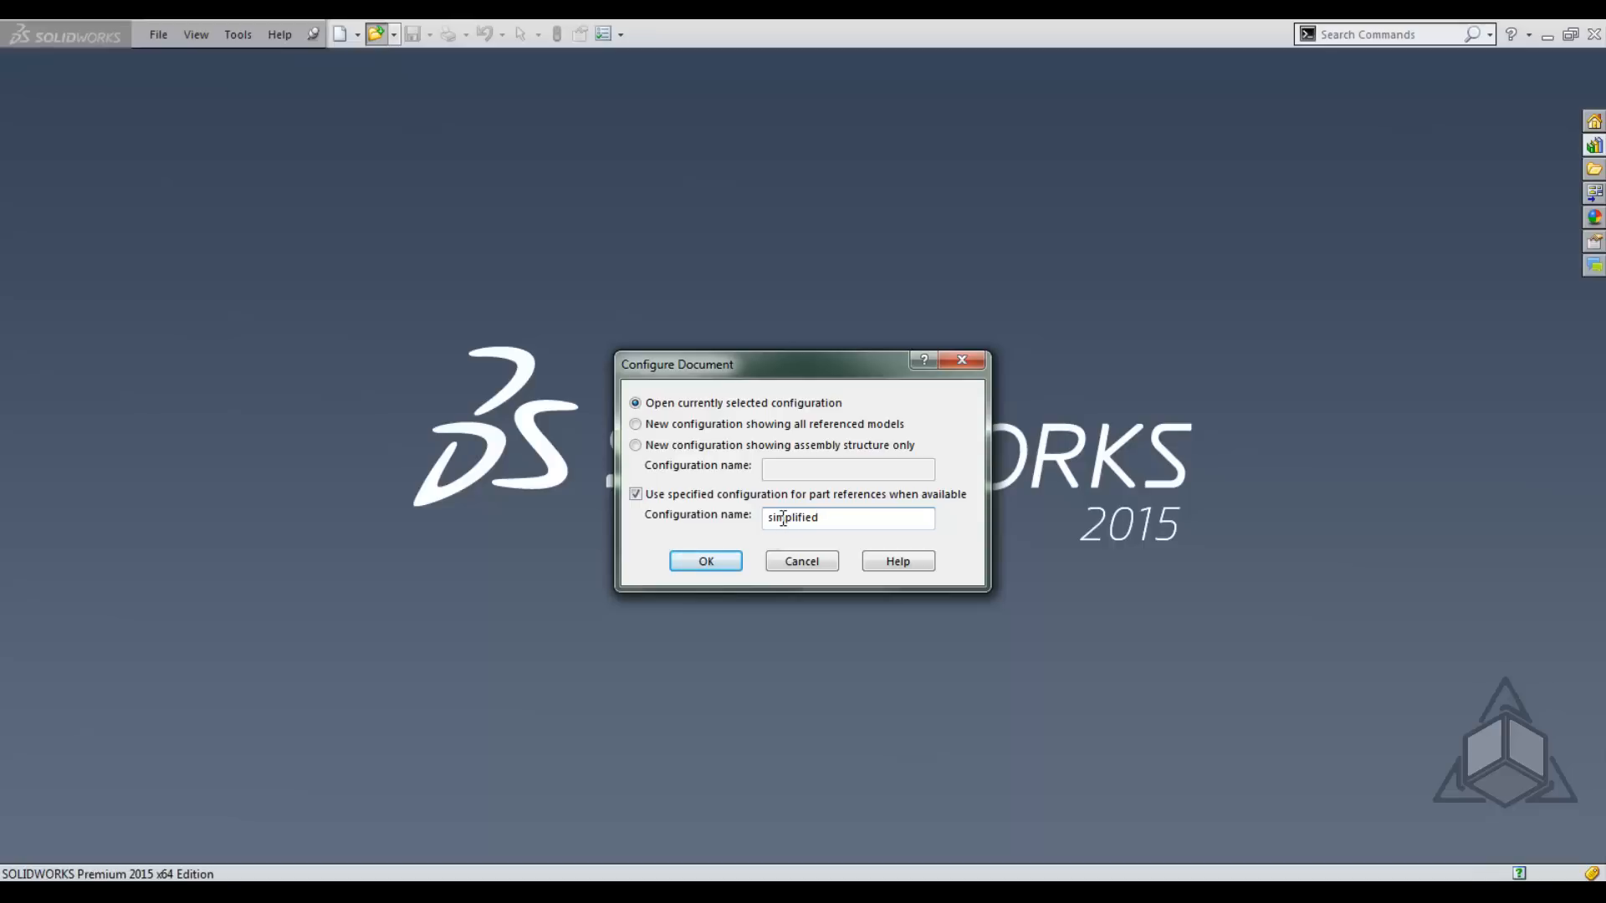
{"action": "left_click", "coordinate": [706, 561]}
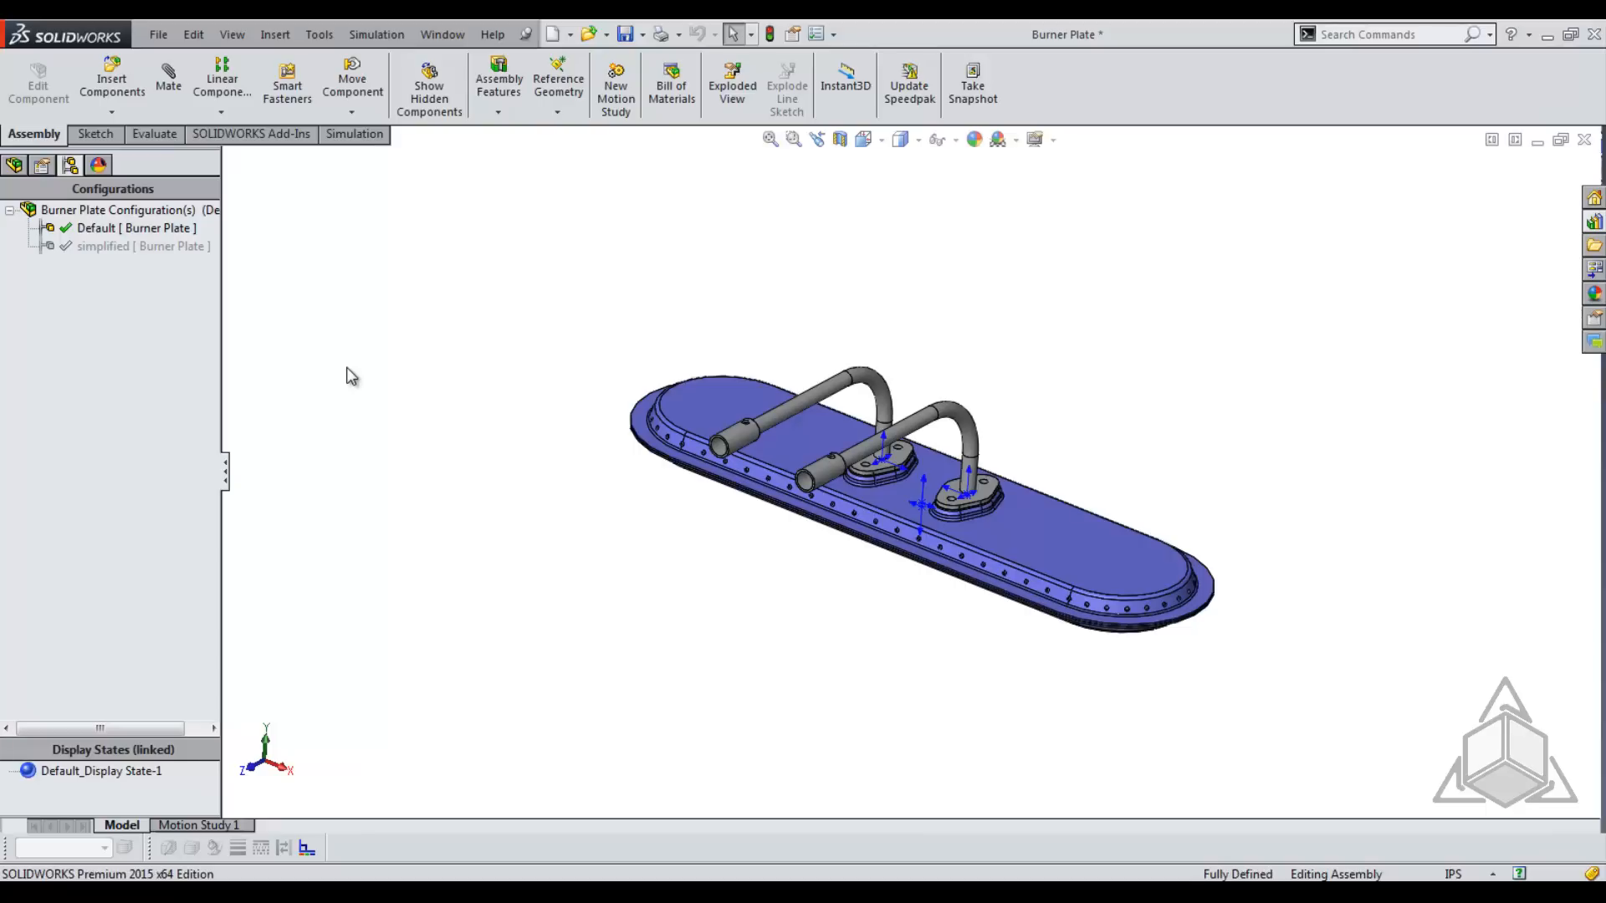